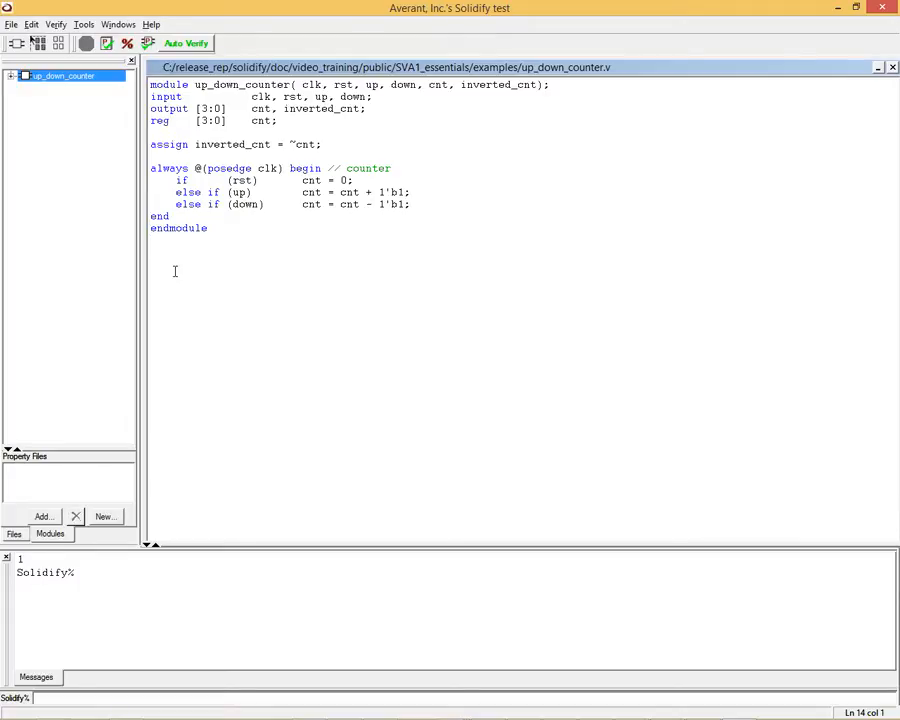
Highlight the counter's up condition and bind statement, then return to the up_down_counter source.
double_click(237, 192)
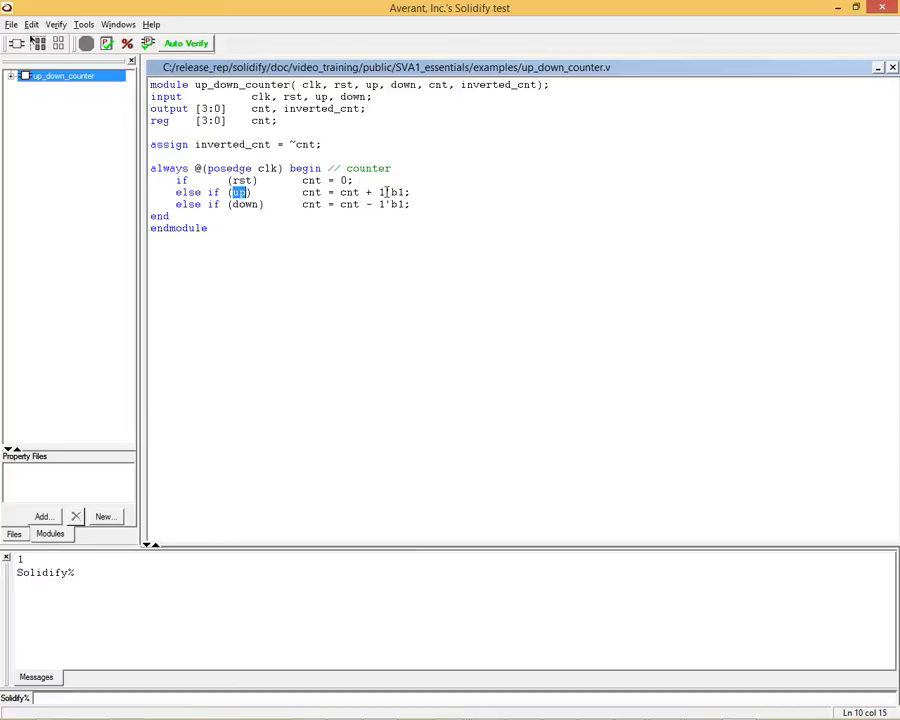
double_click(246, 204)
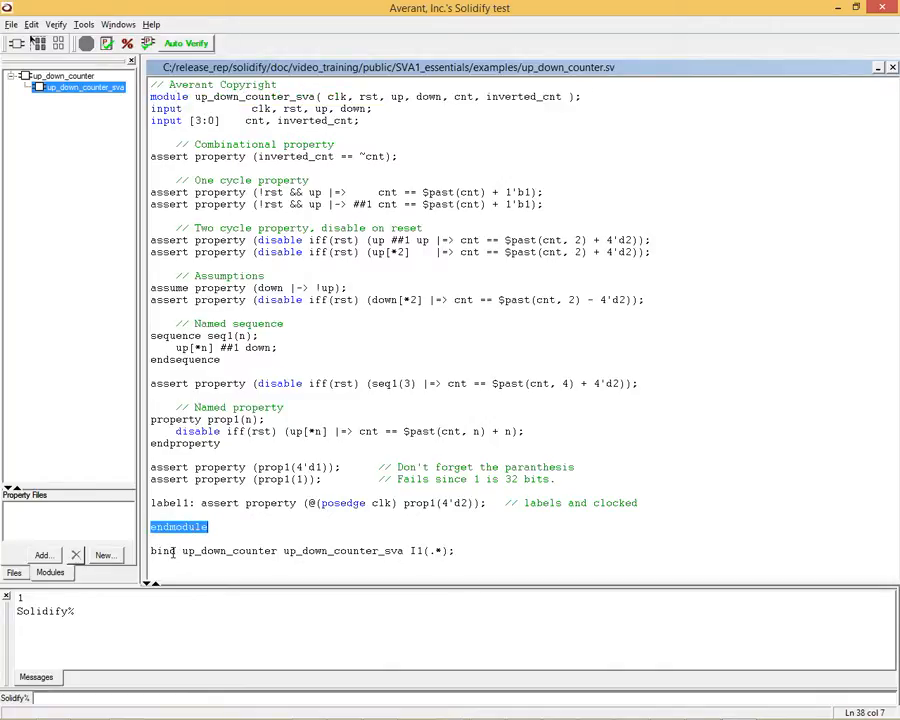
double_click(229, 551)
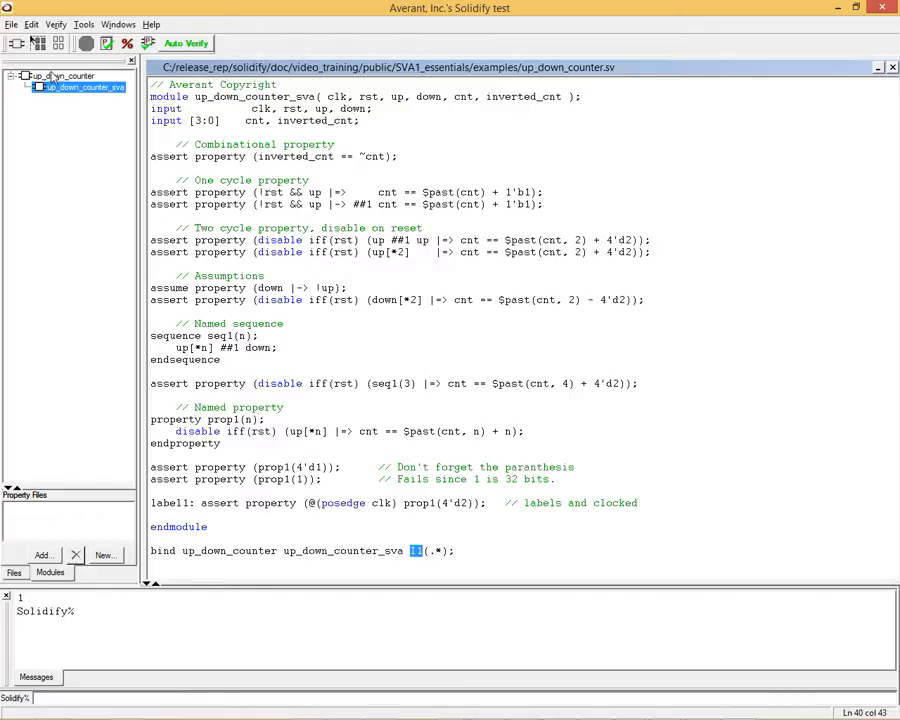
left_click(11, 24)
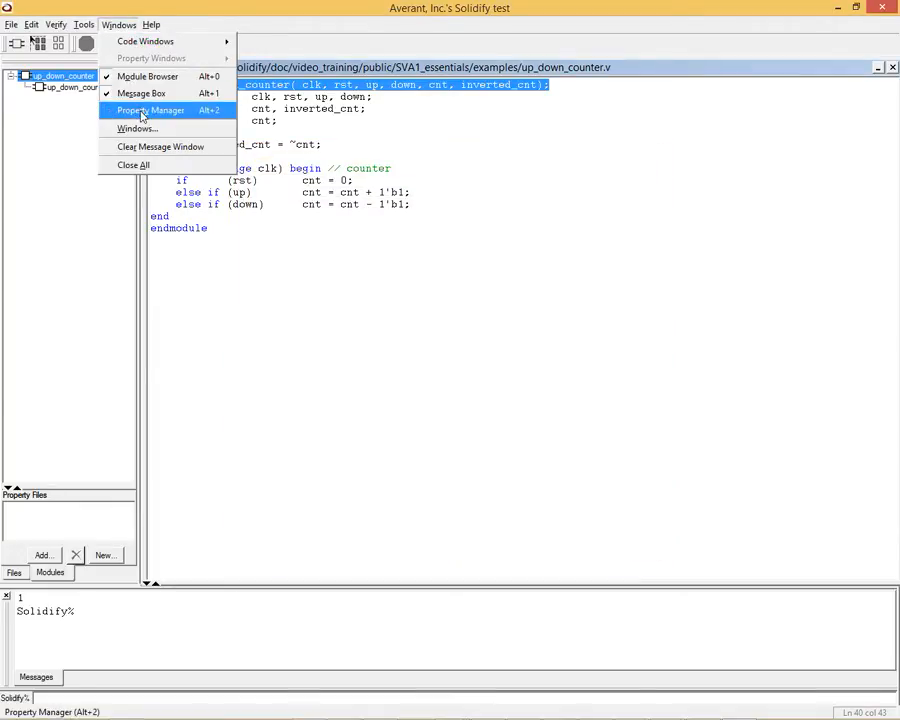
Open the Property Manager and load the design's ten SVA properties.
left_click(148, 110)
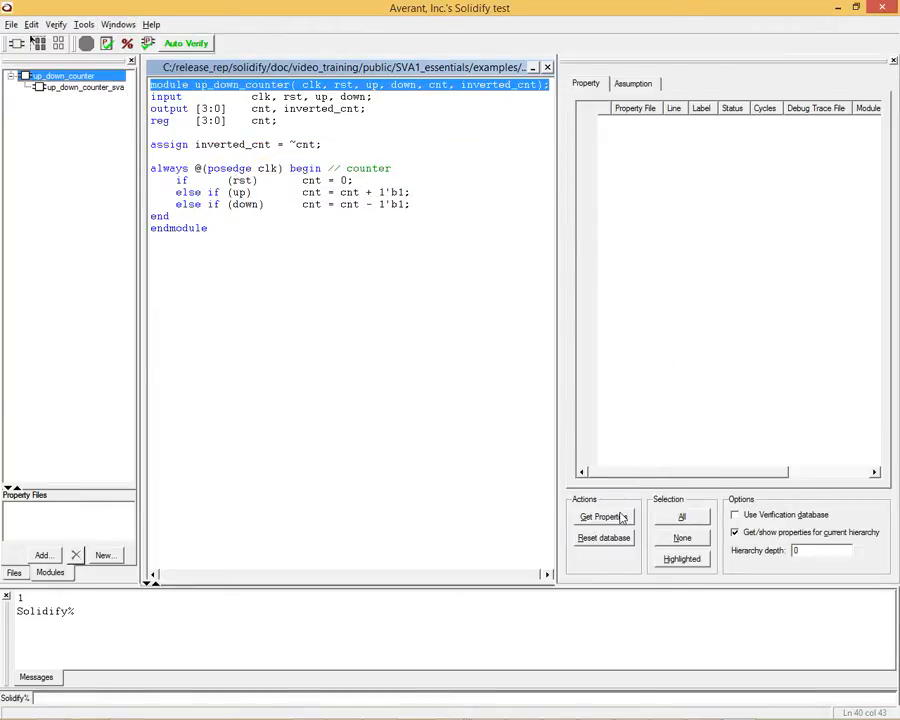
left_click(603, 517)
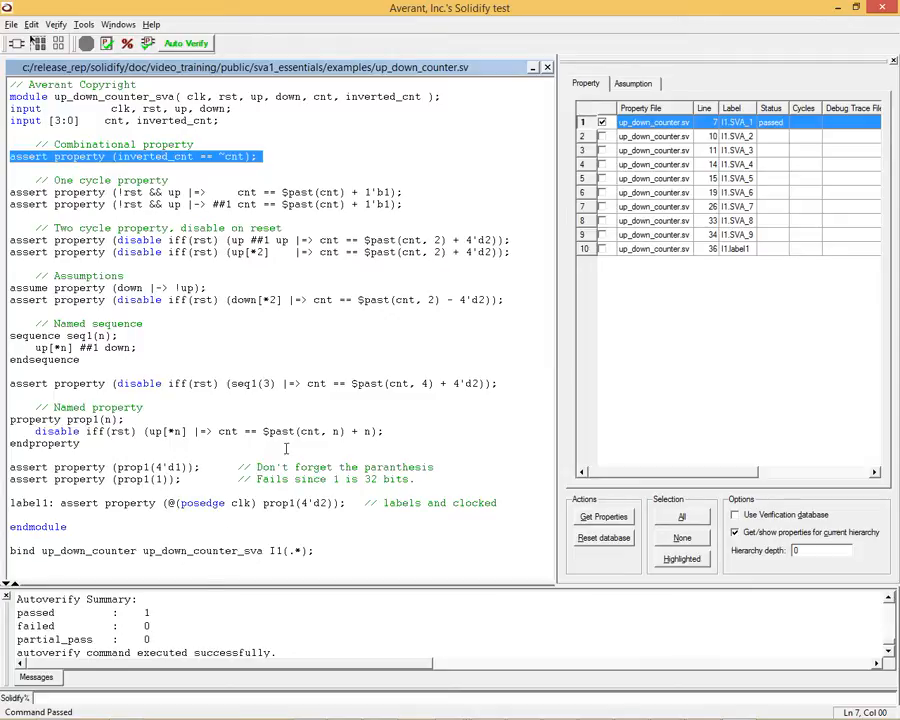
Select and check I1.SVA_2, the first one-cycle up-count property, for verification.
left_click(653, 135)
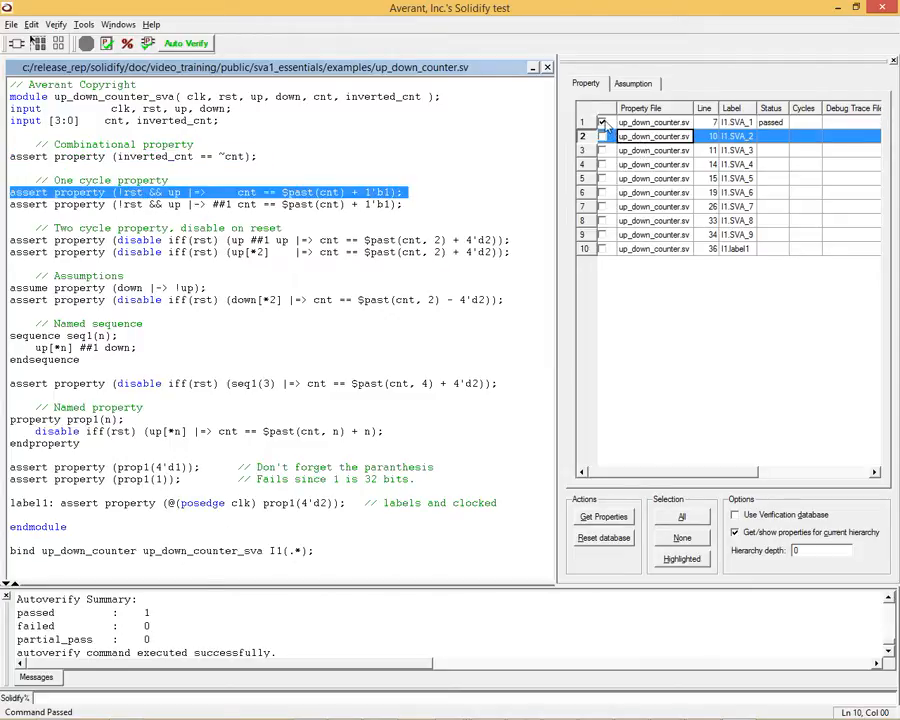
left_click(602, 136)
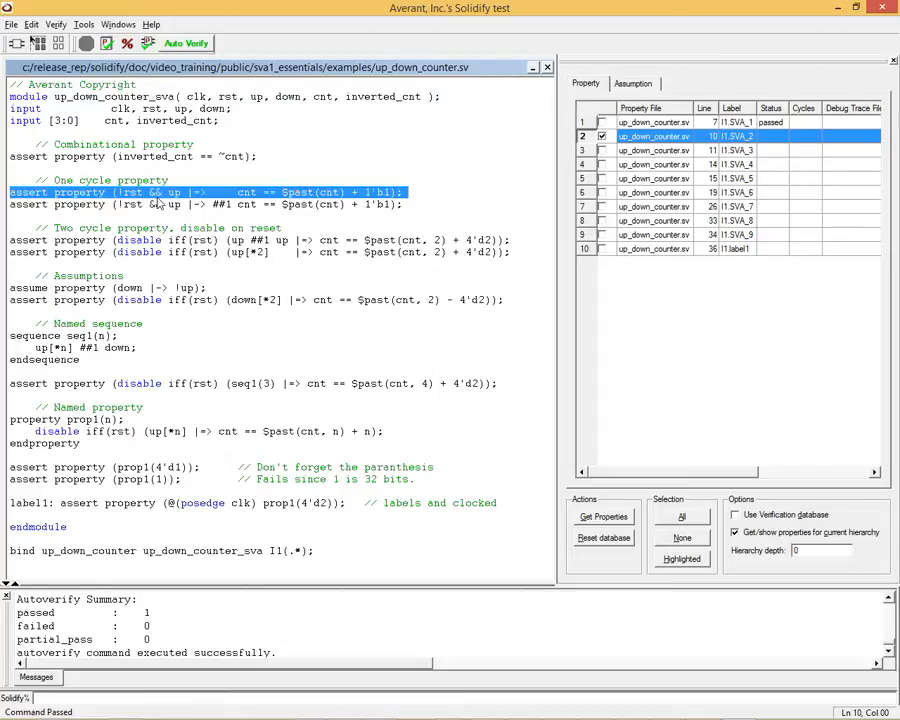
left_click(160, 204)
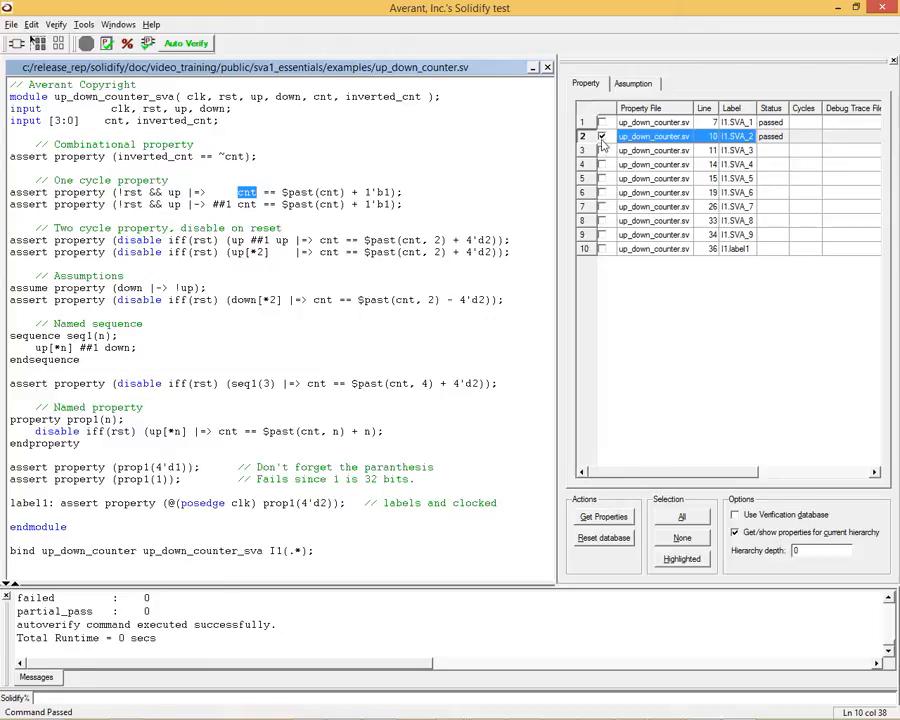
Check I1.SVA_3, the one-cycle property with ##1 delay, and highlight its delay.
left_click(655, 150)
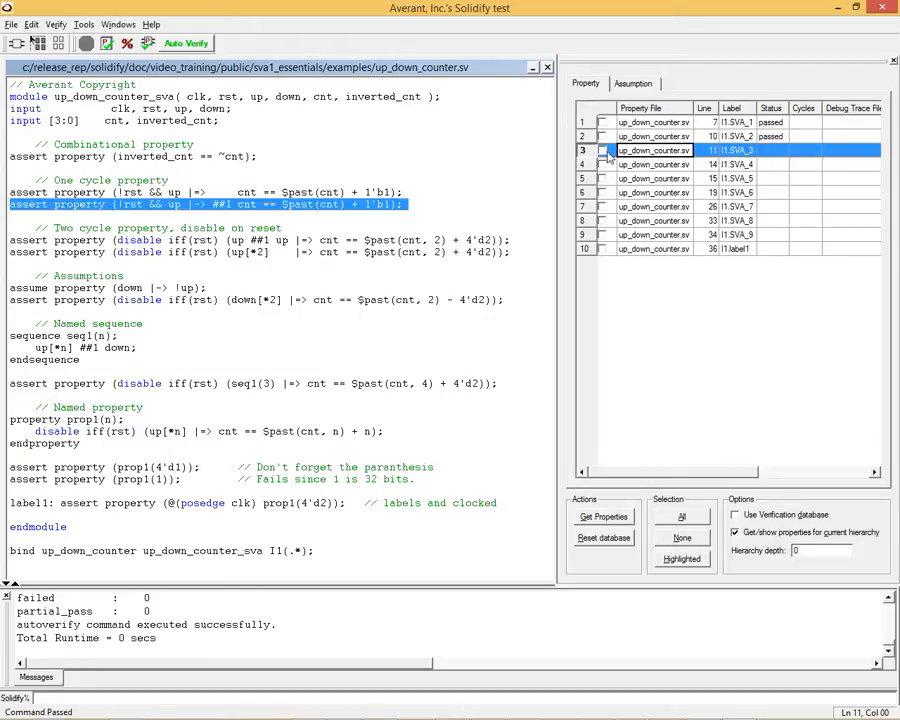
left_click(602, 150)
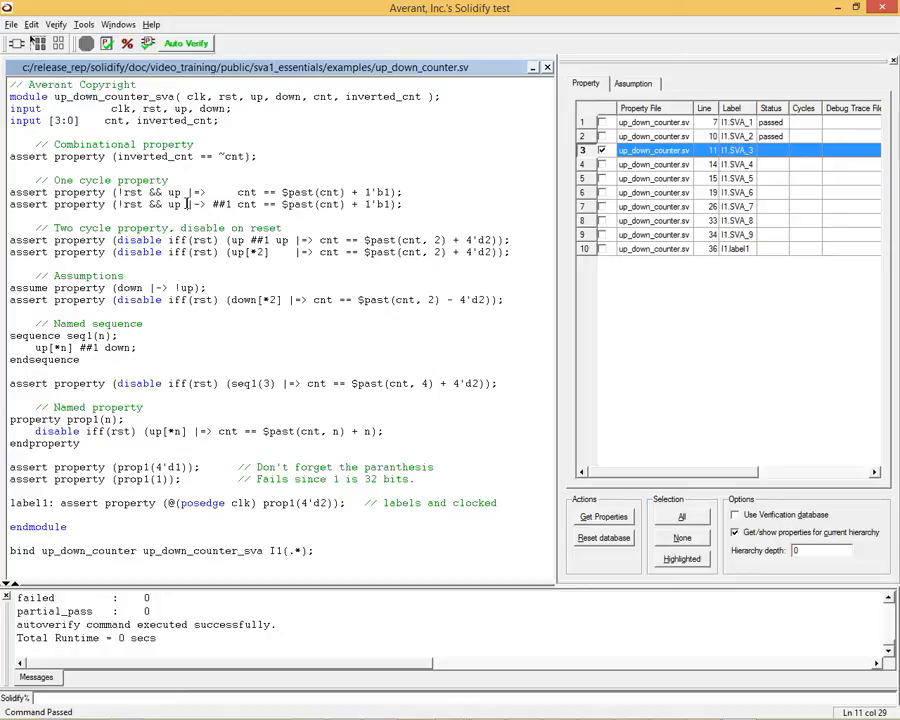
double_click(195, 204)
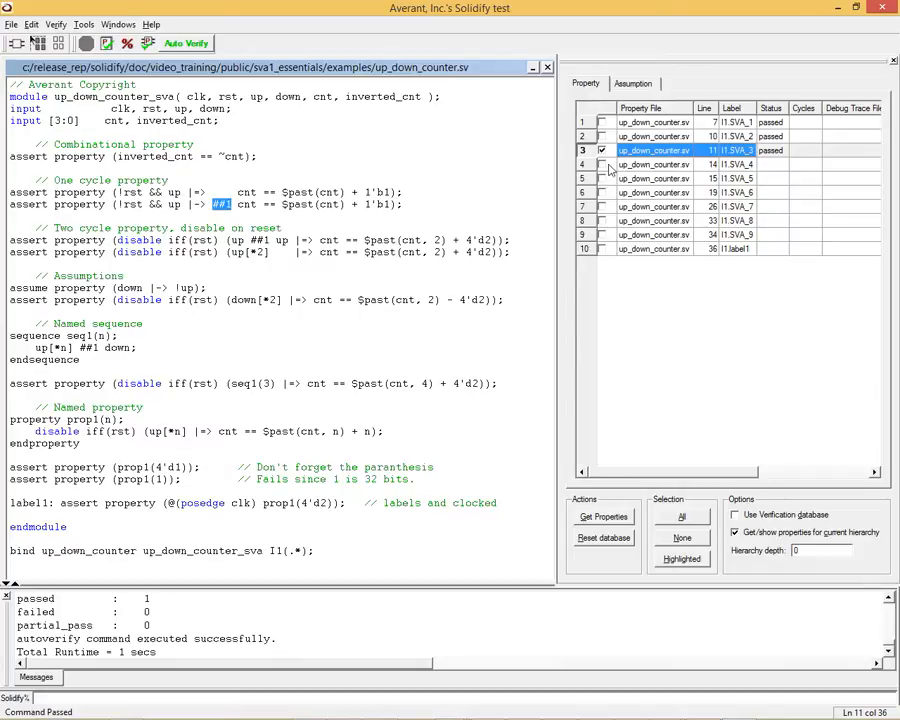
Check I1.SVA_4, the two-cycle up ##1 up property, and highlight its disable iff reset clause.
left_click(653, 164)
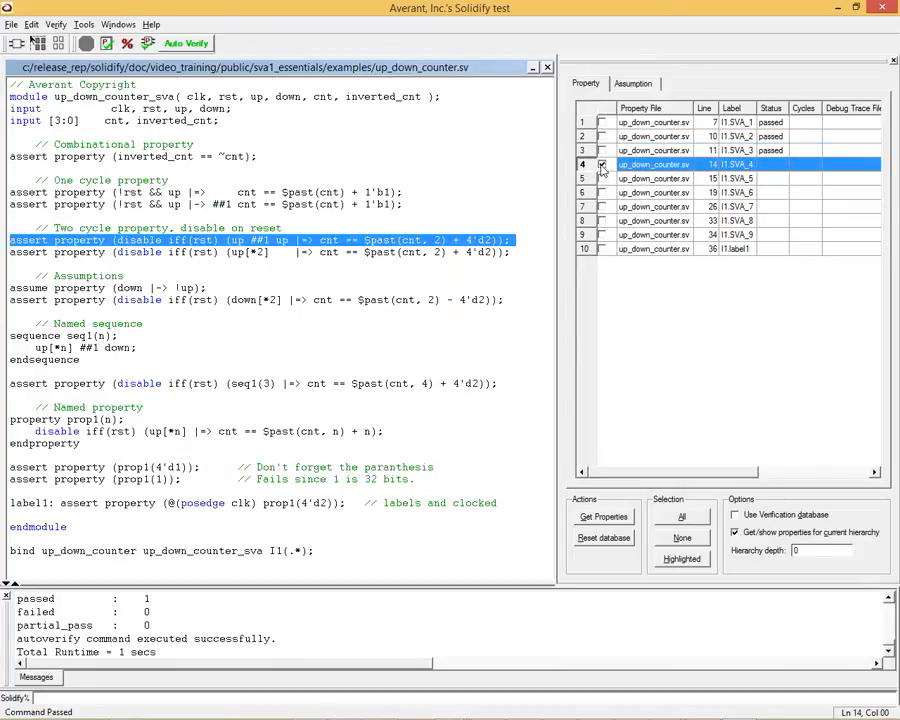
left_click(602, 164)
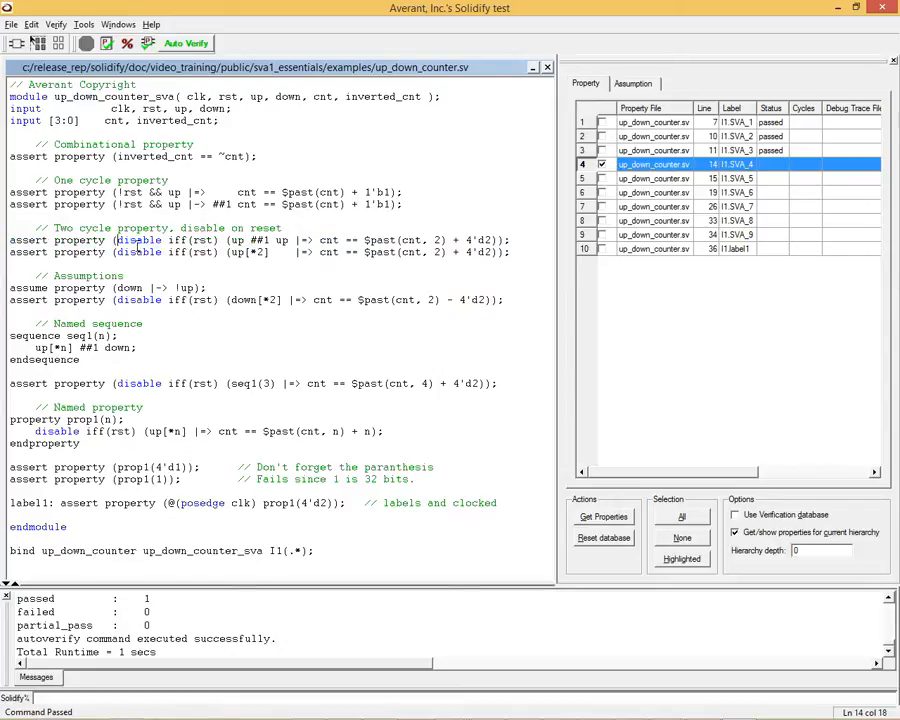
double_click(140, 240)
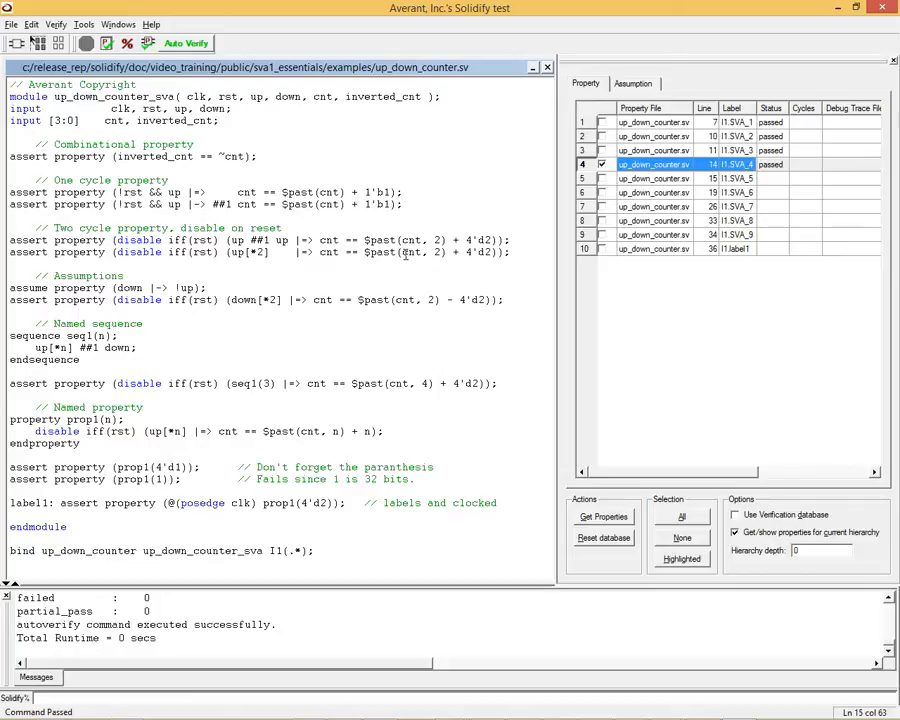
left_click(655, 178)
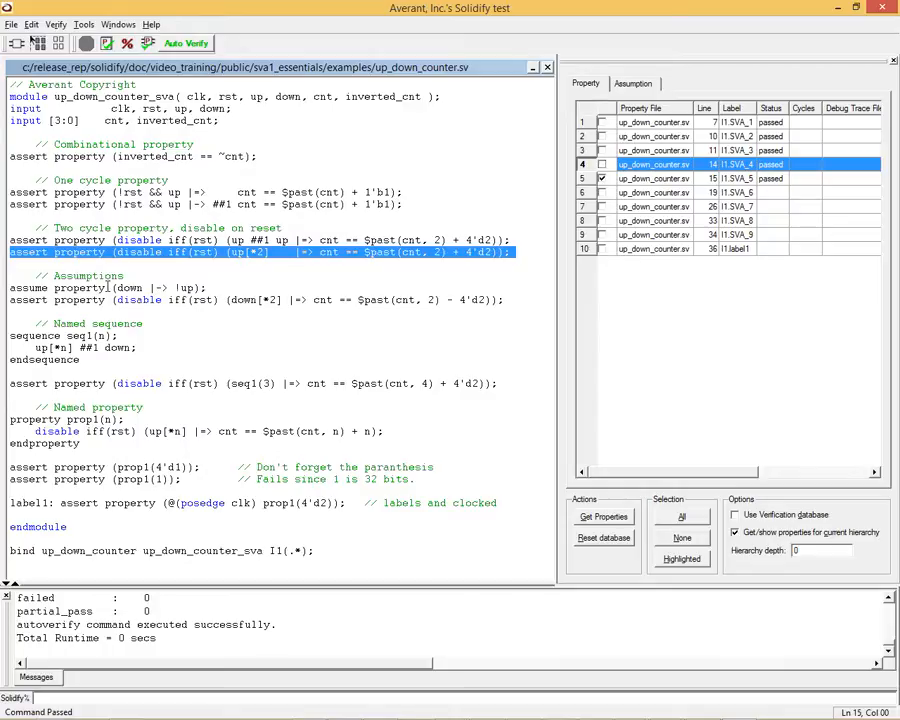
Verify the up[*2] property, highlight the assumption's down signal, and briefly open the Windows menu.
left_click(110, 290)
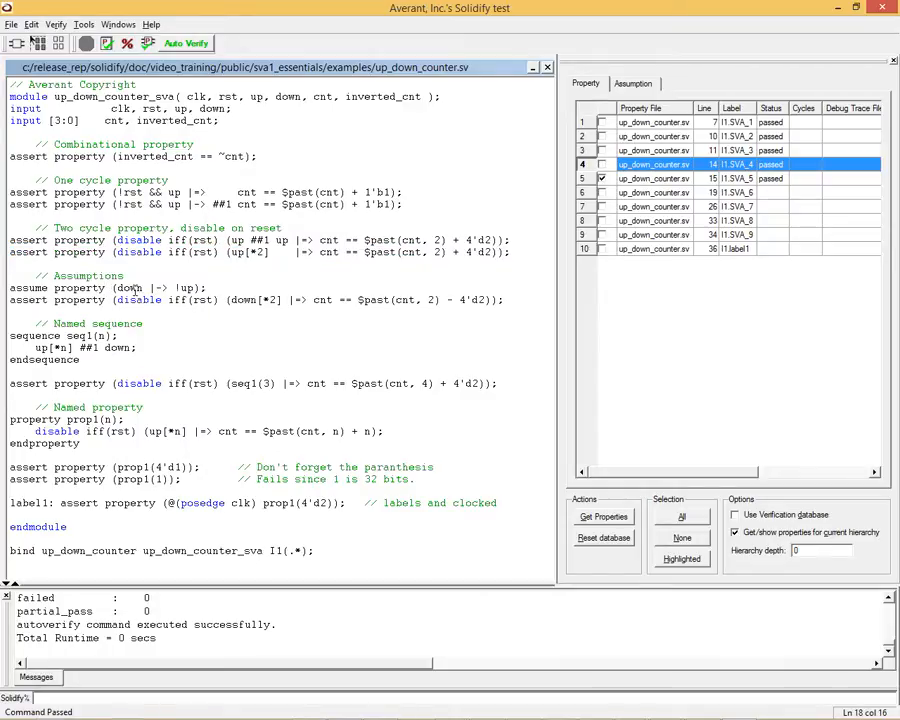
double_click(129, 288)
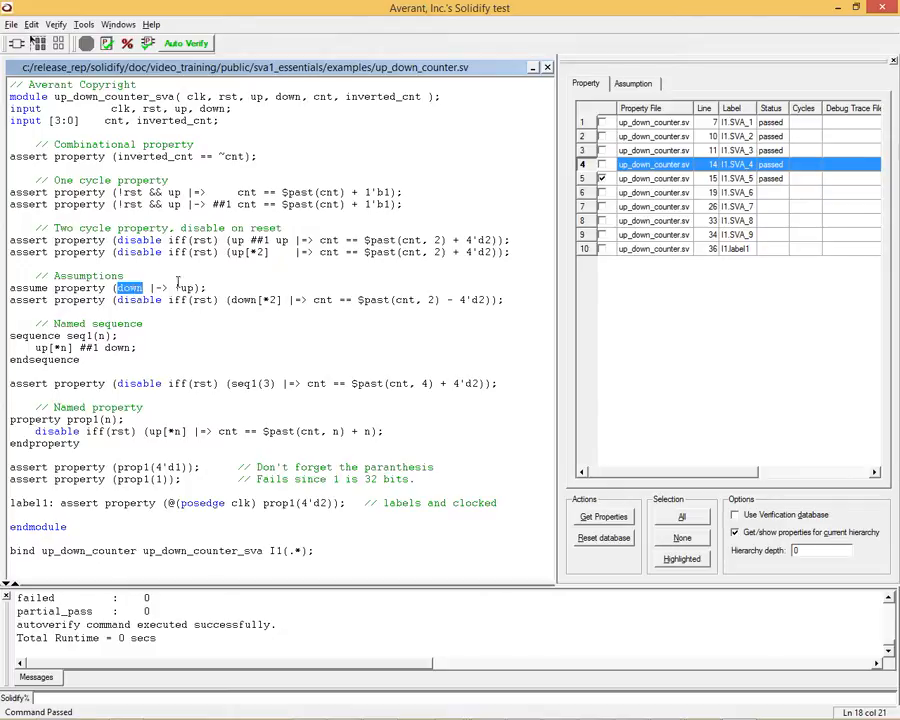
left_click(117, 24)
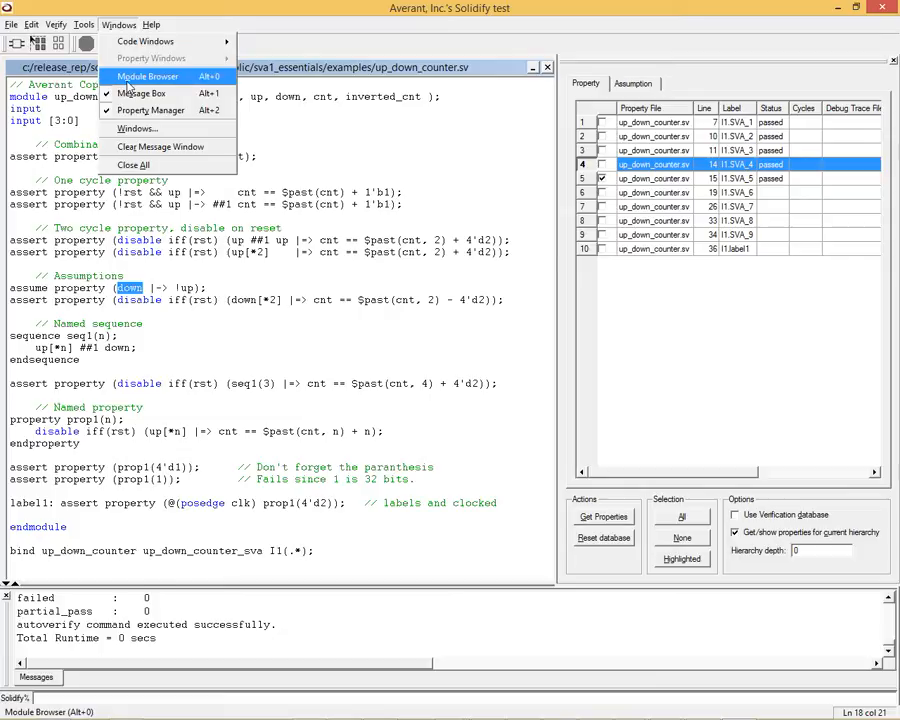
left_click(147, 76)
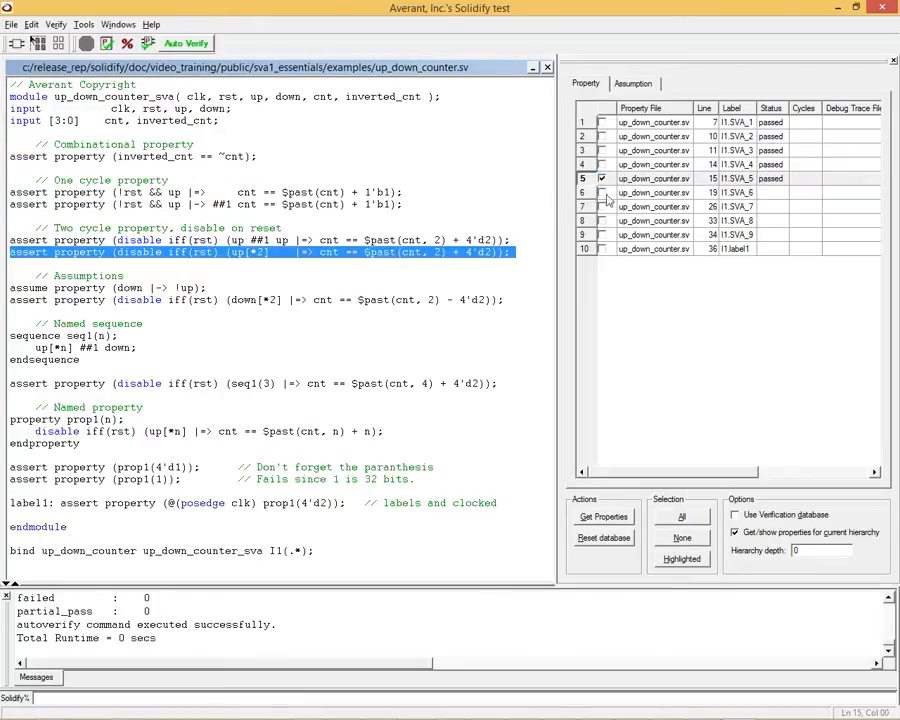
Check I1.SVA_6, the down[*2] property, for verification.
left_click(654, 192)
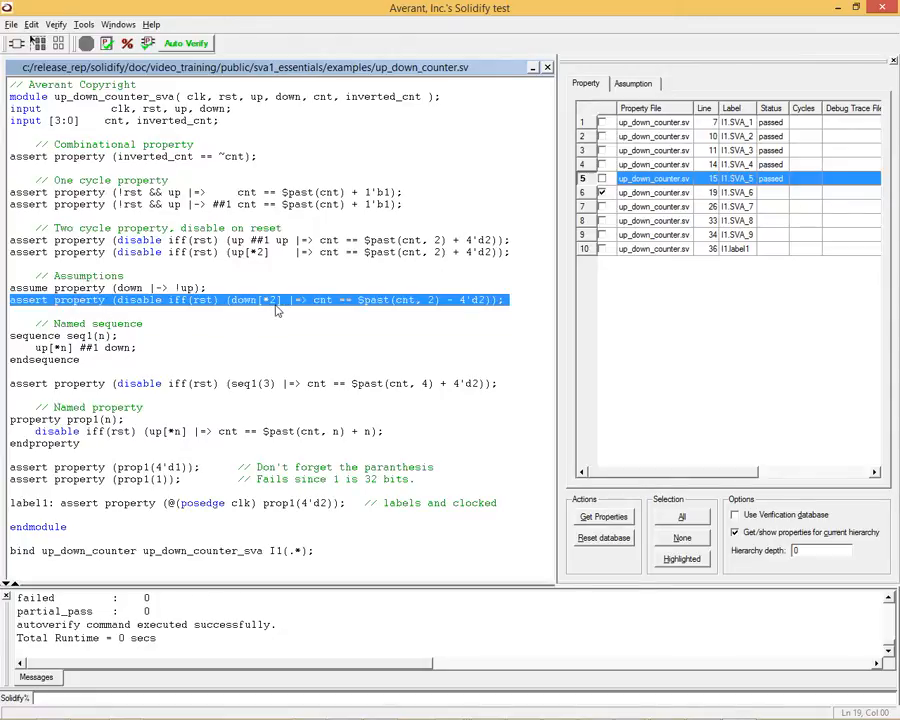
mouse_move(325, 308)
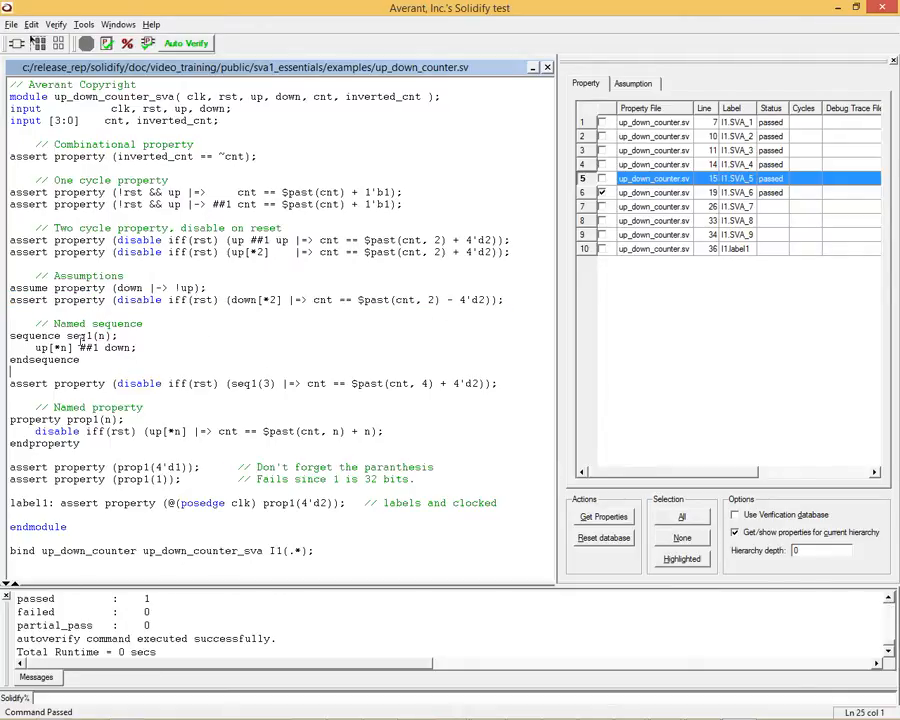
Mark I1.SVA_7, the seq1(3) named-sequence property, and run Auto Verify.
double_click(78, 335)
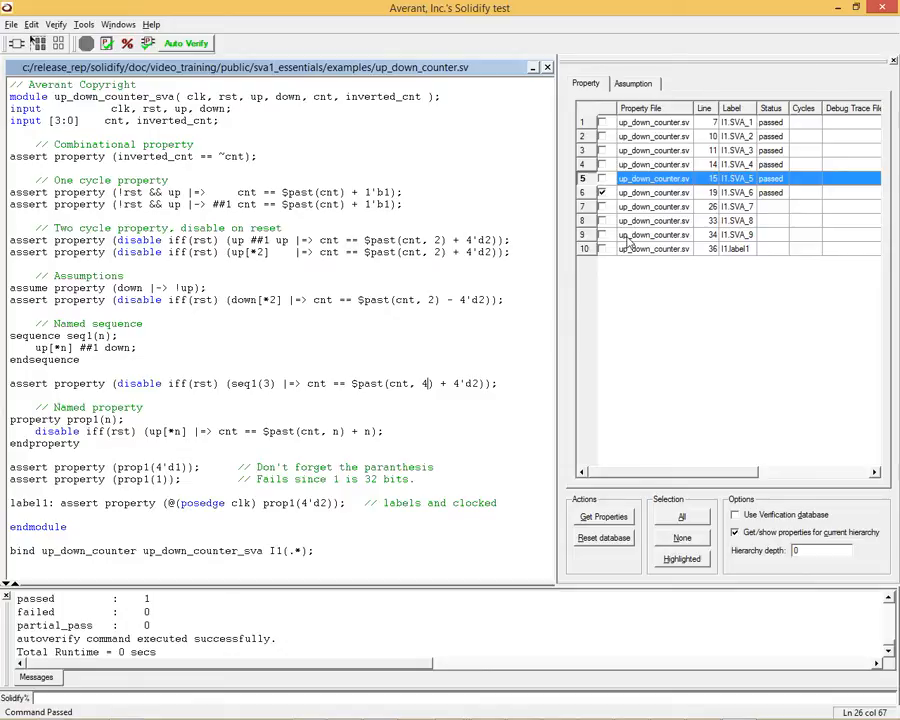
left_click(655, 206)
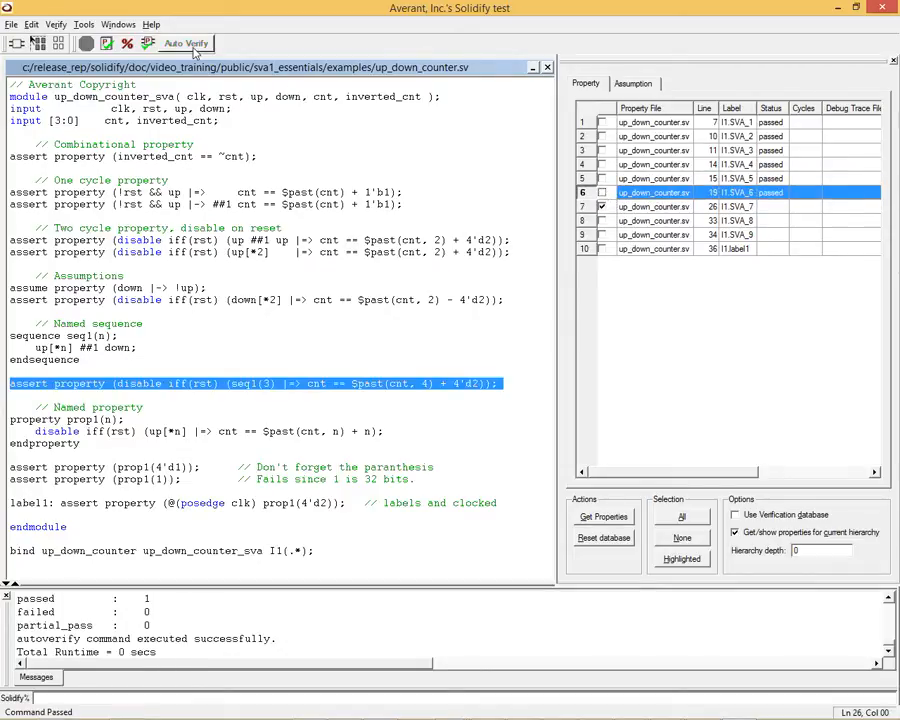
left_click(186, 43)
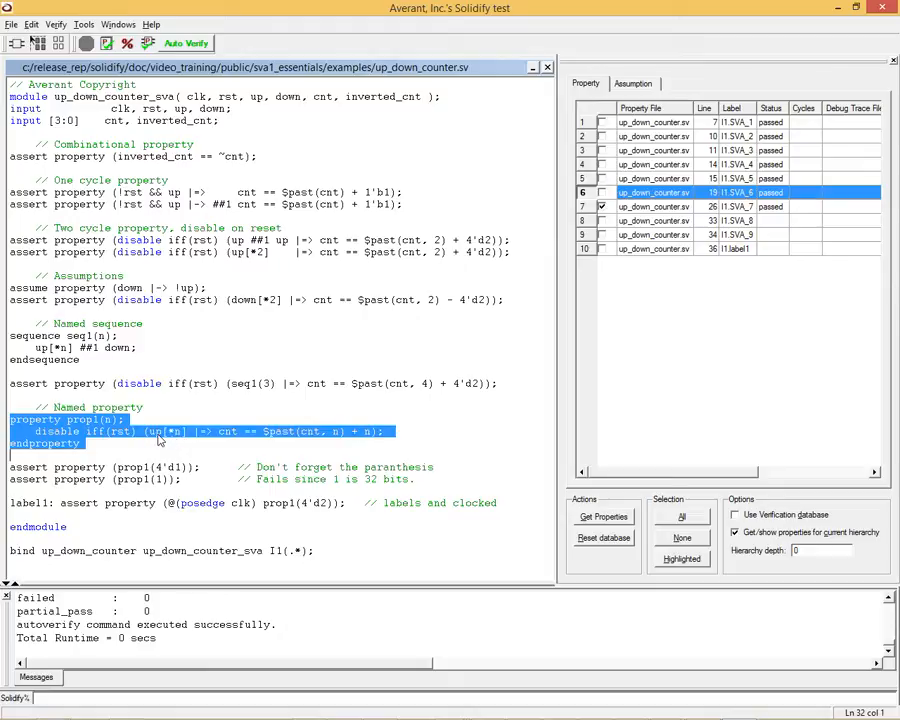
mouse_move(282, 435)
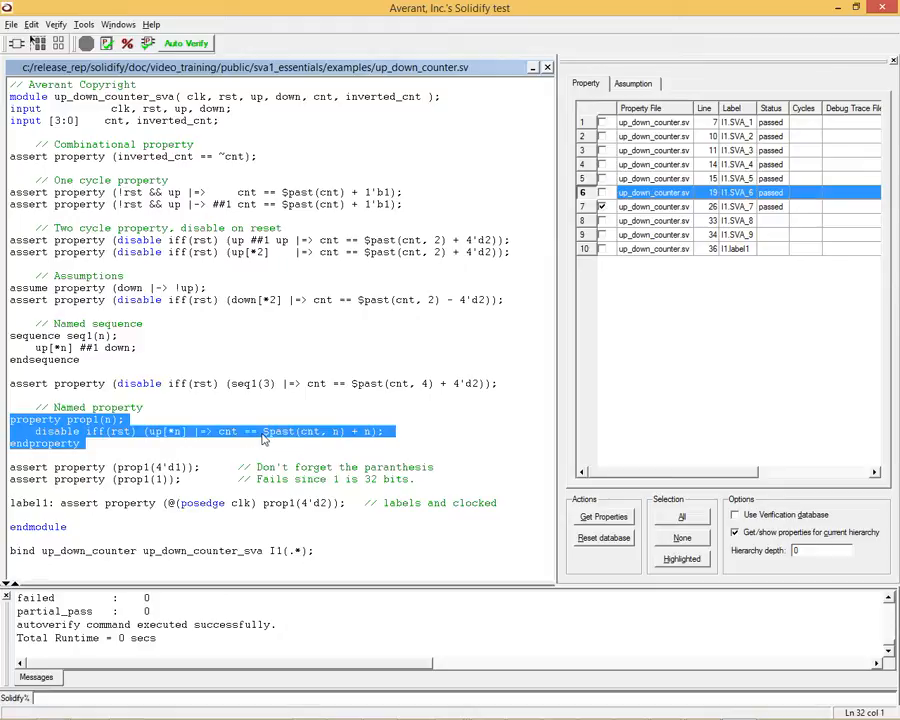
mouse_move(332, 435)
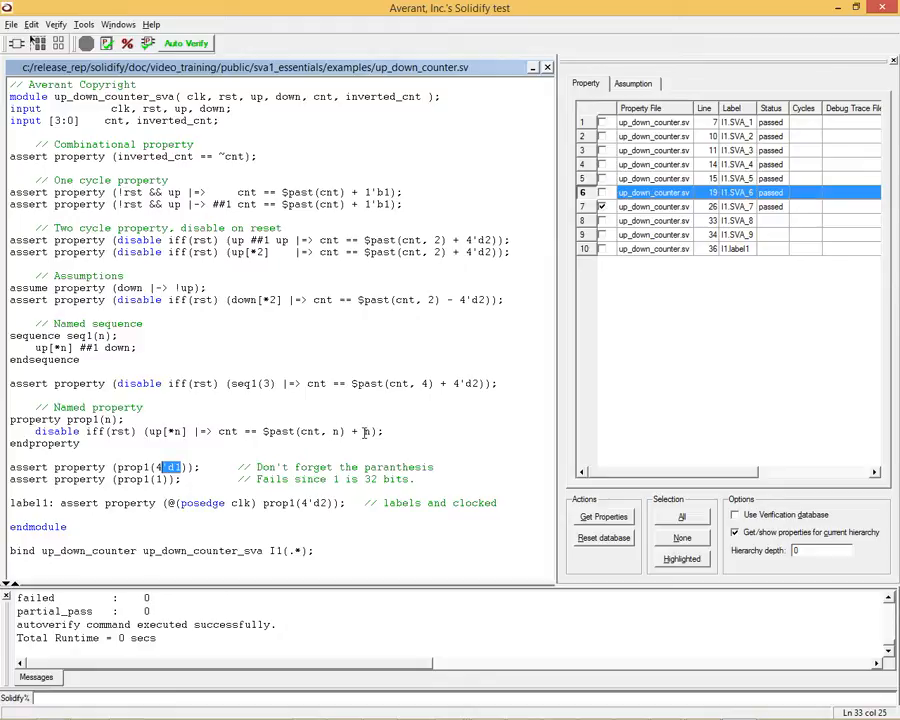
Select and check I1.SVA_8, the prop1(4'd1) assertion, and highlight its $past term.
left_click(655, 220)
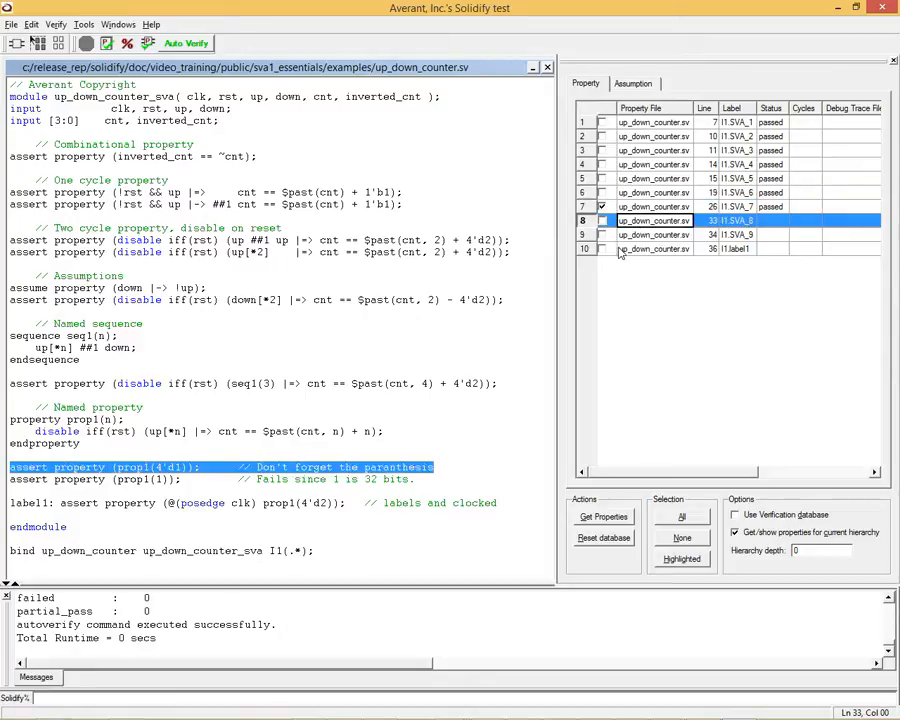
left_click(602, 220)
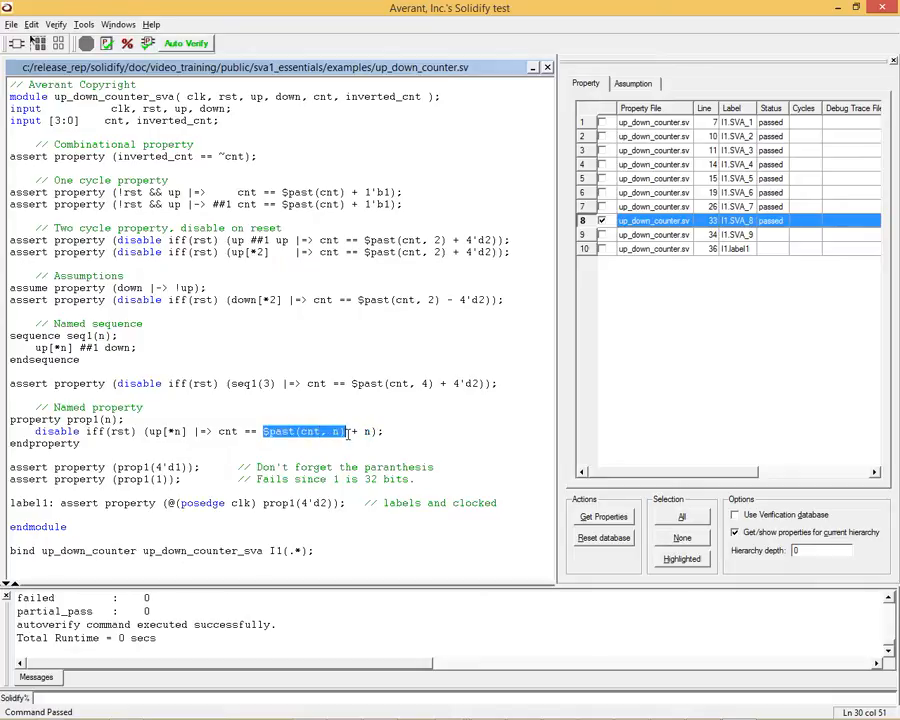
double_click(227, 431)
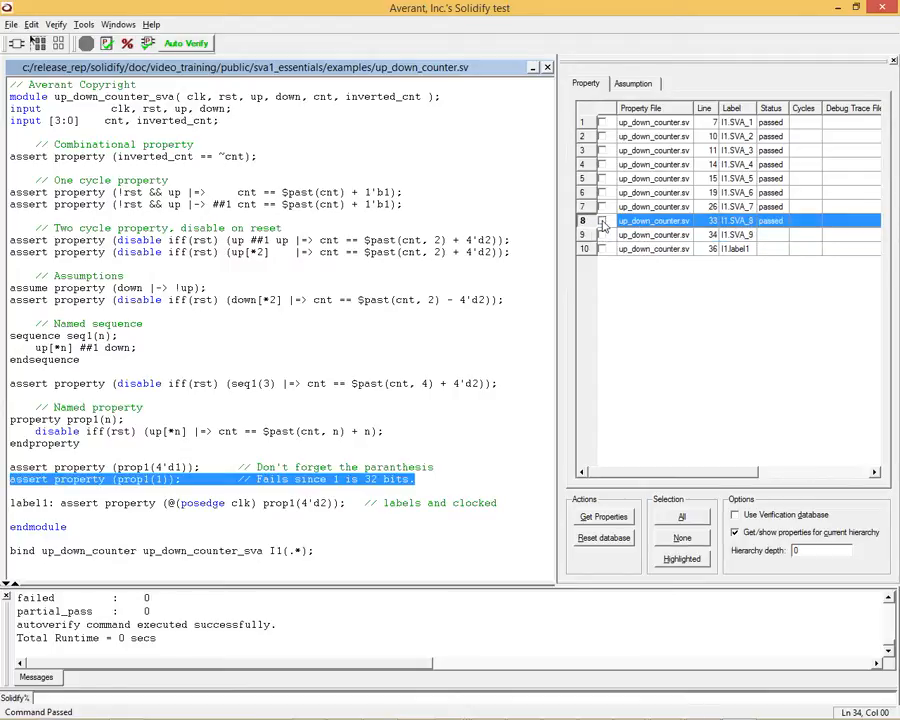
Check I1.SVA_9, the prop1(1) assertion, and revisit the prop1 source line.
left_click(601, 234)
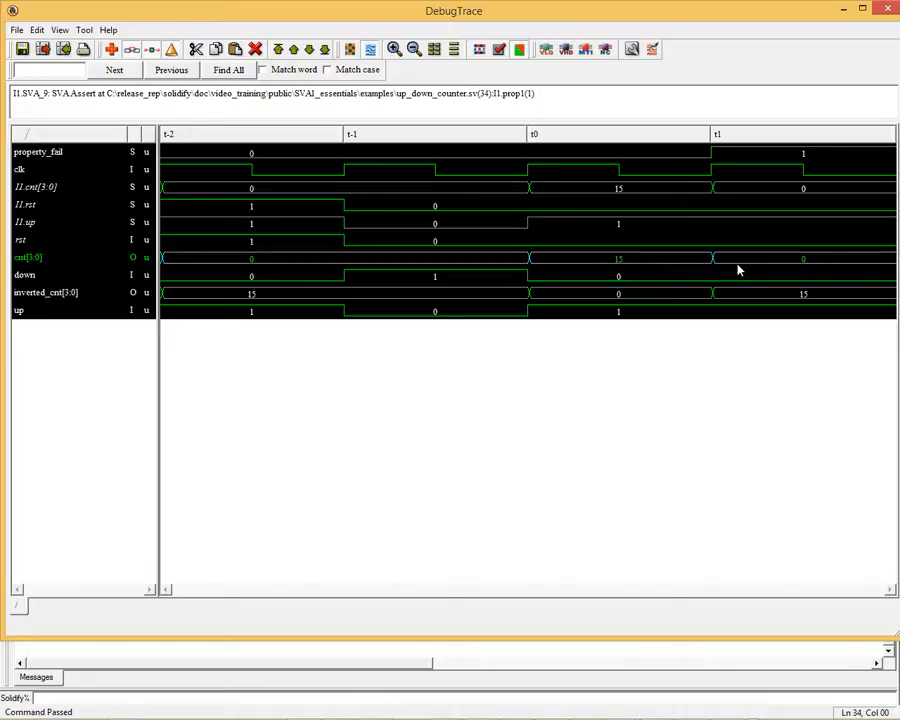
mouse_move(734, 271)
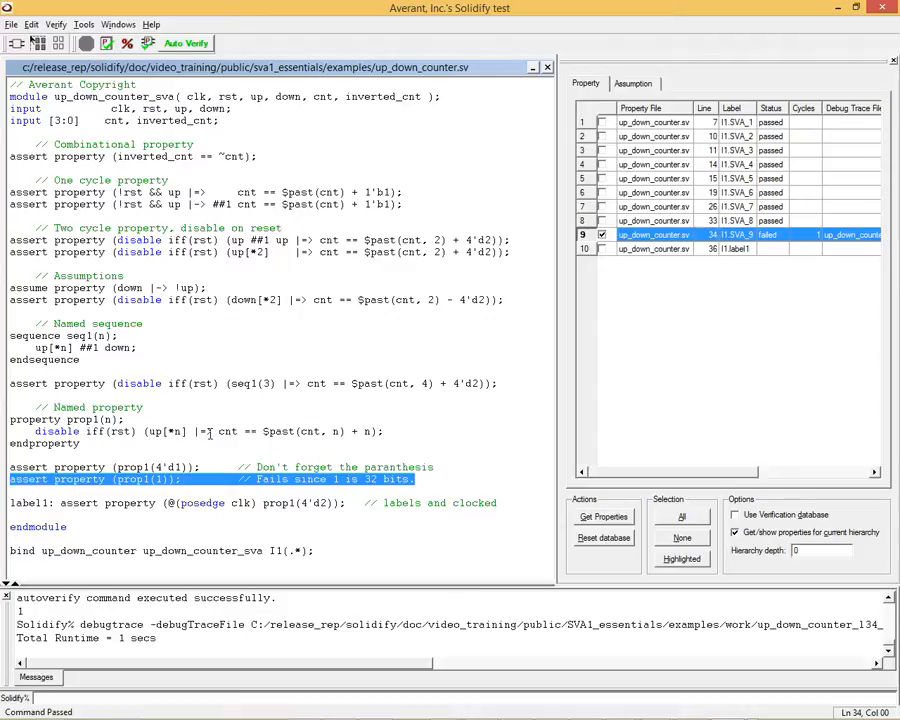
double_click(227, 431)
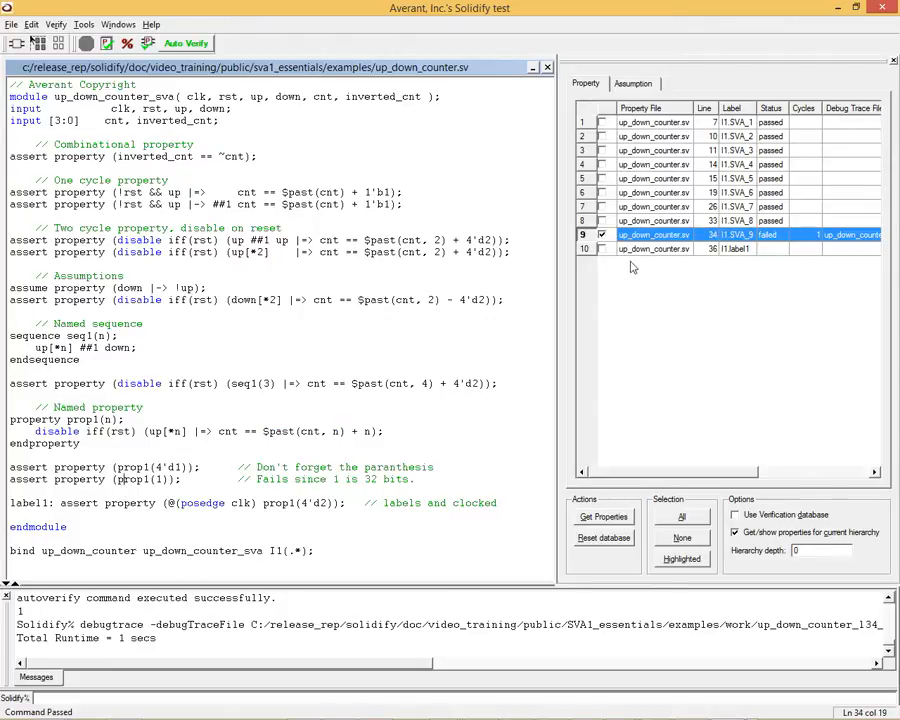
Tick the I1.label1 assertion for verification and highlight its name and clocking expression.
left_click(654, 248)
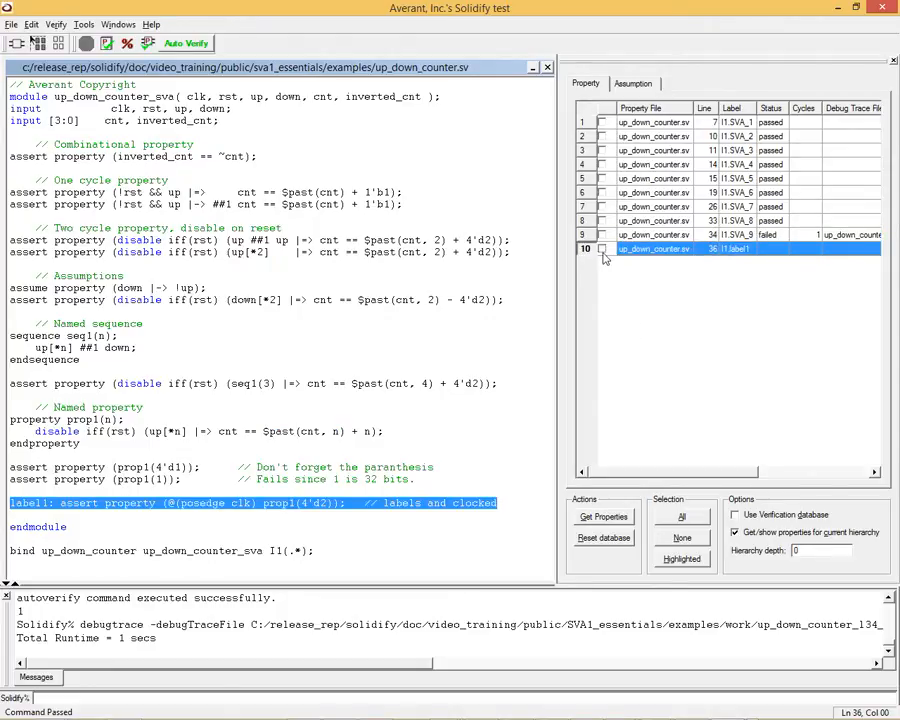
left_click(603, 248)
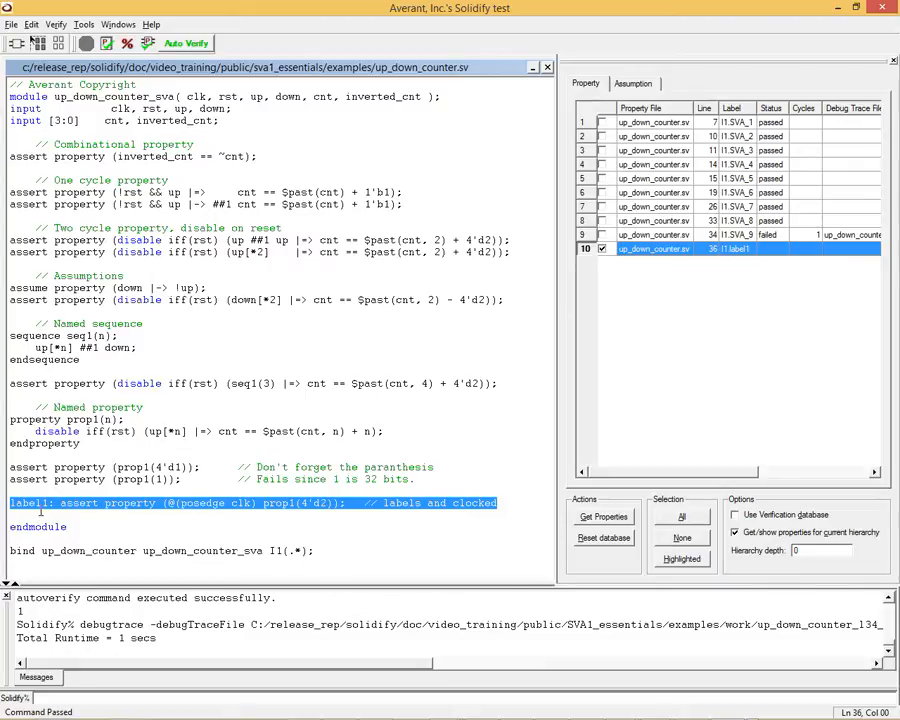
left_click(36, 503)
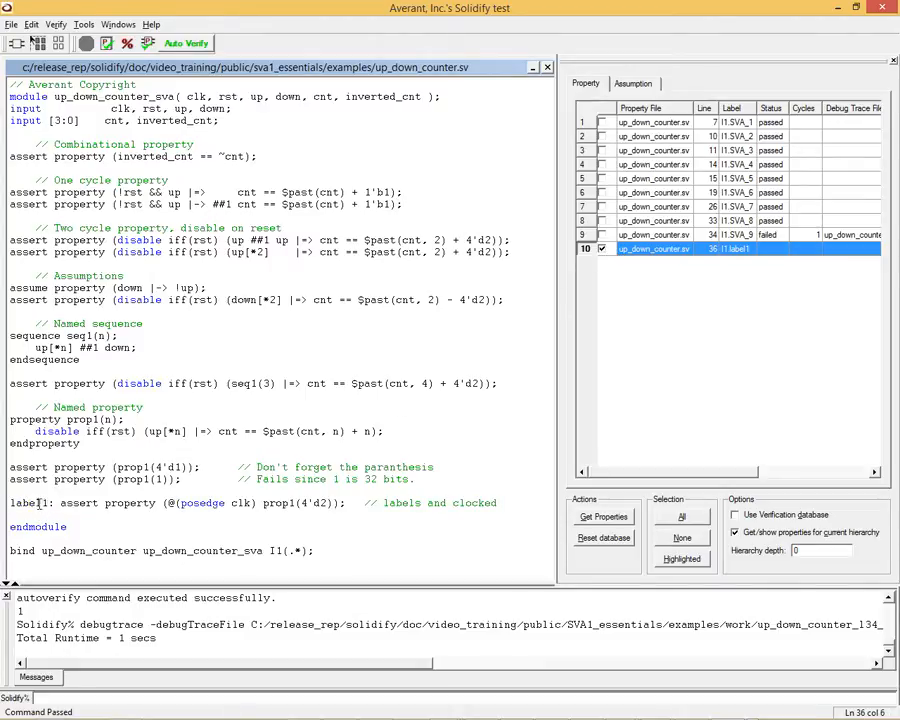
double_click(28, 503)
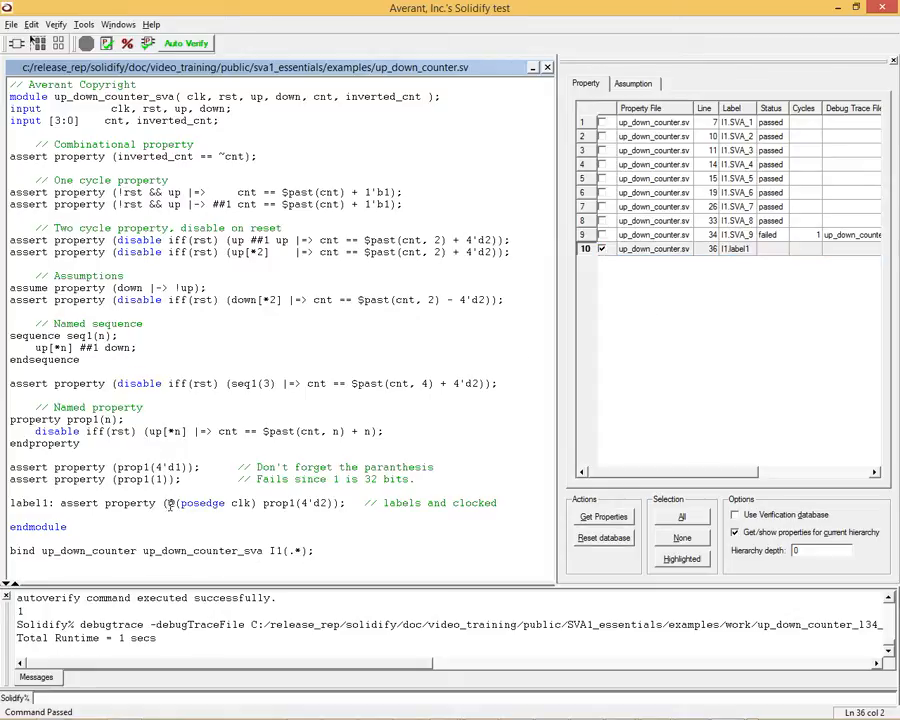
double_click(210, 503)
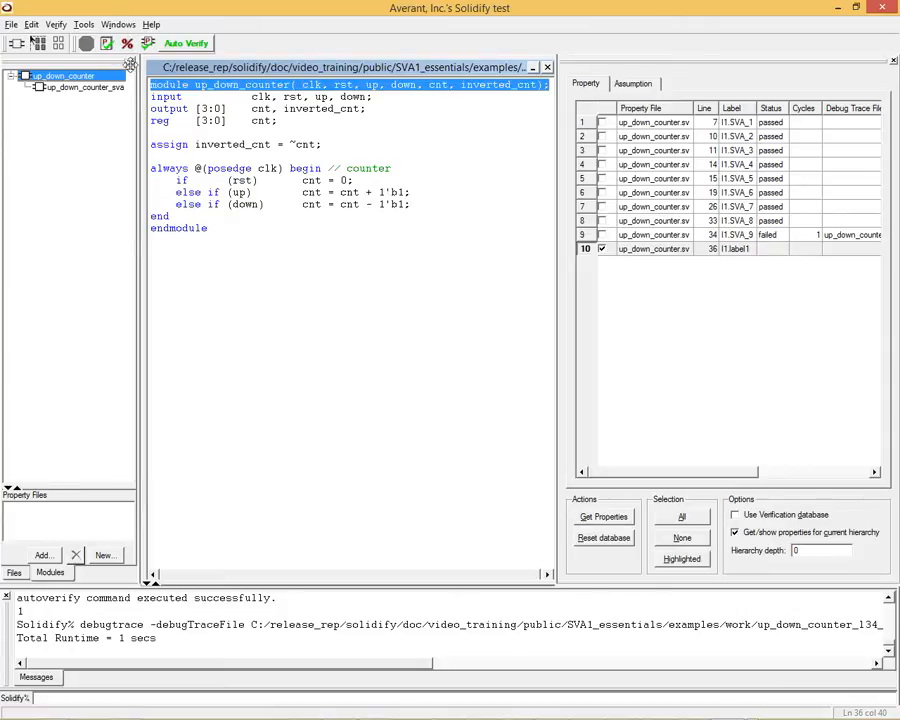
Switch back to the up_down_counter.sv property file editor.
left_click(118, 24)
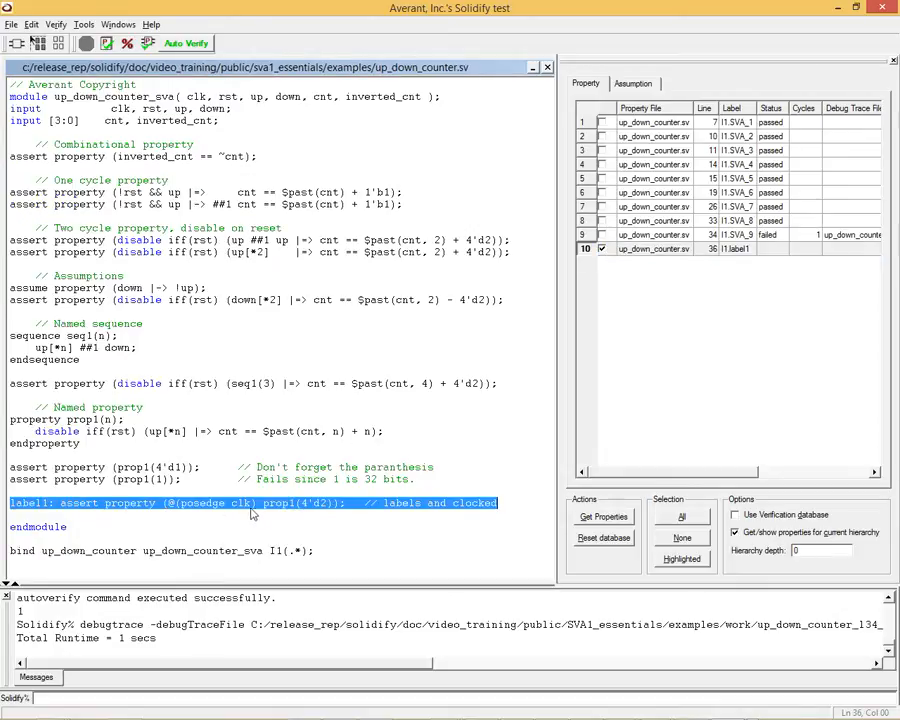
mouse_move(240, 510)
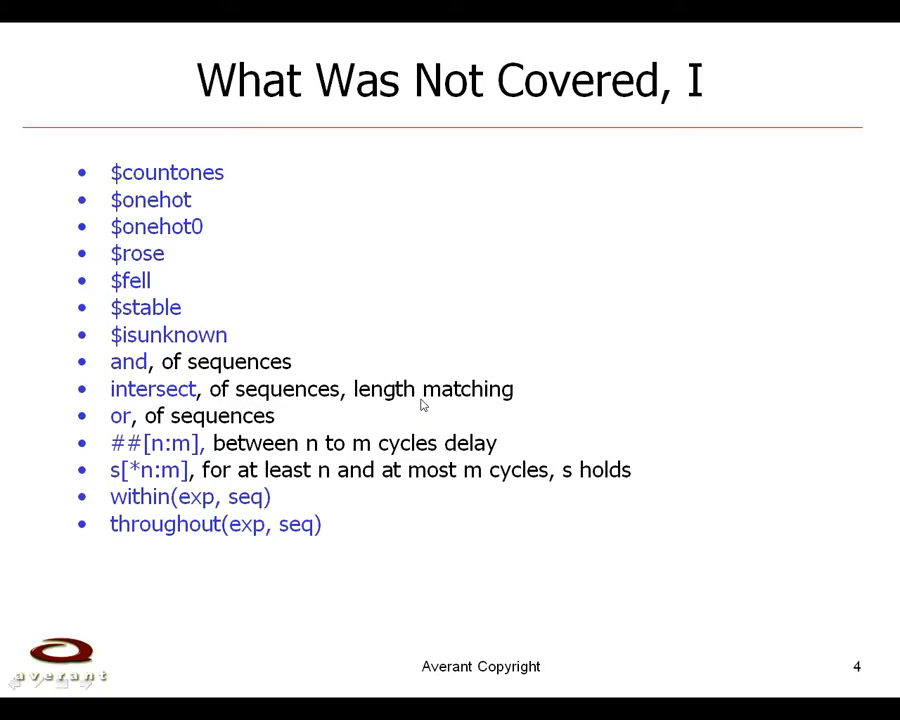
Advance the slideshow to the next 'What Was Not Covered' slide.
key("Right")
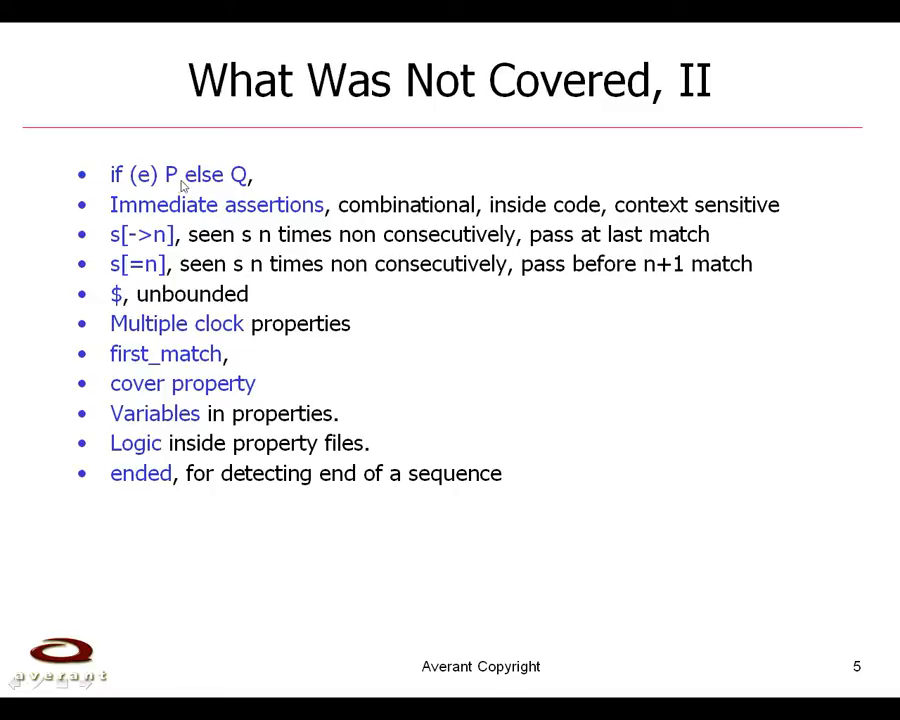
mouse_move(120, 183)
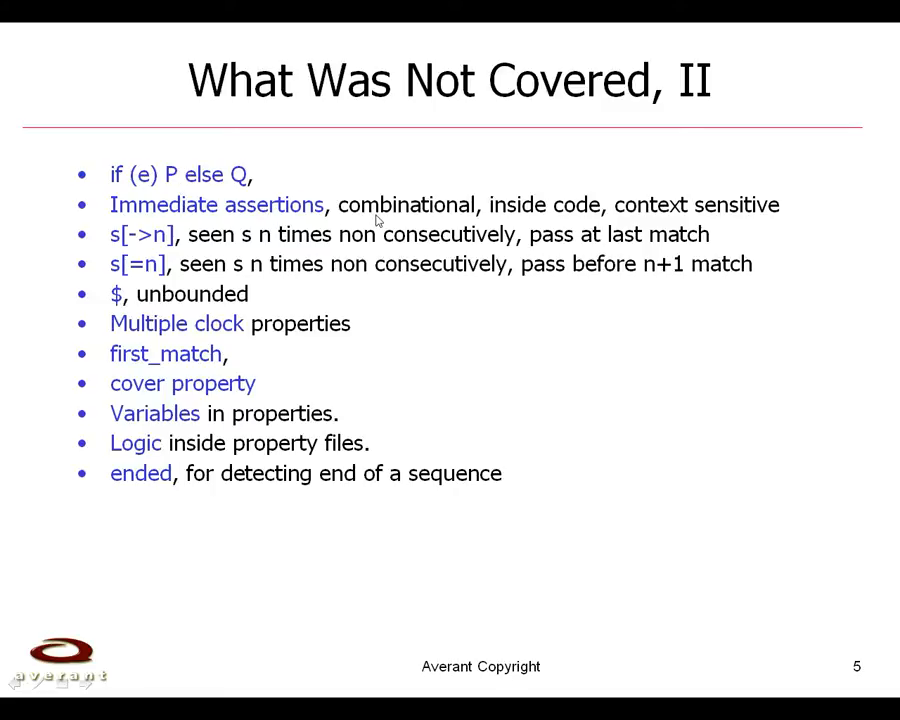
mouse_move(645, 212)
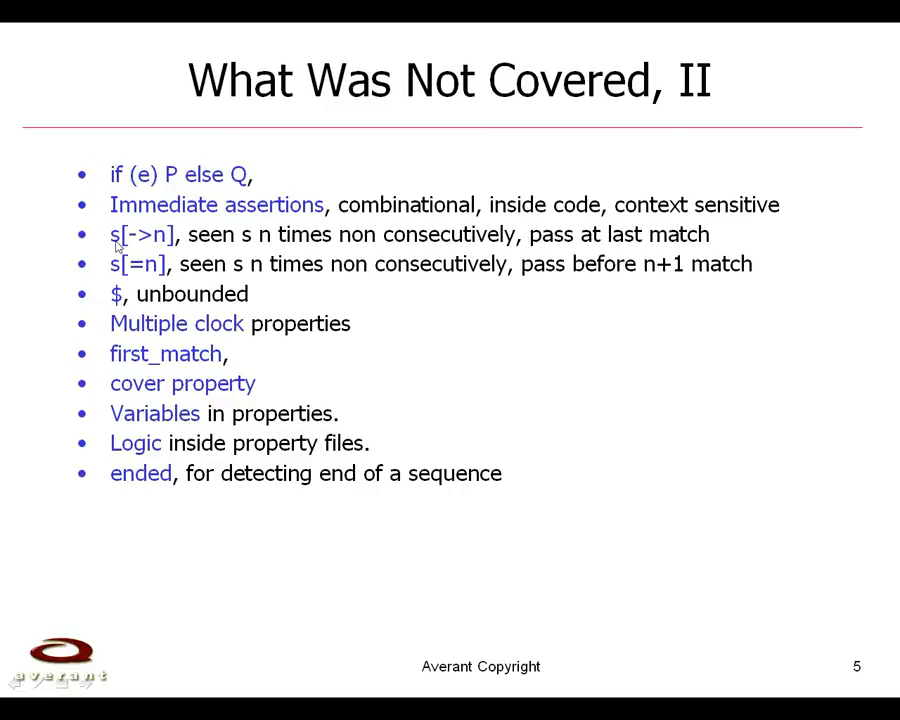
mouse_move(162, 249)
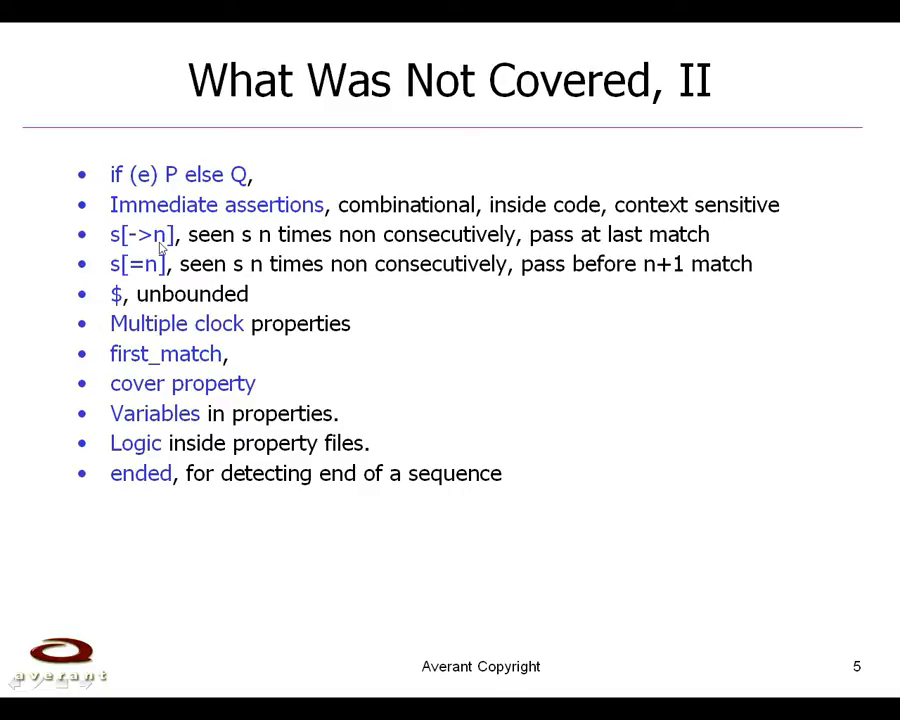
mouse_move(427, 248)
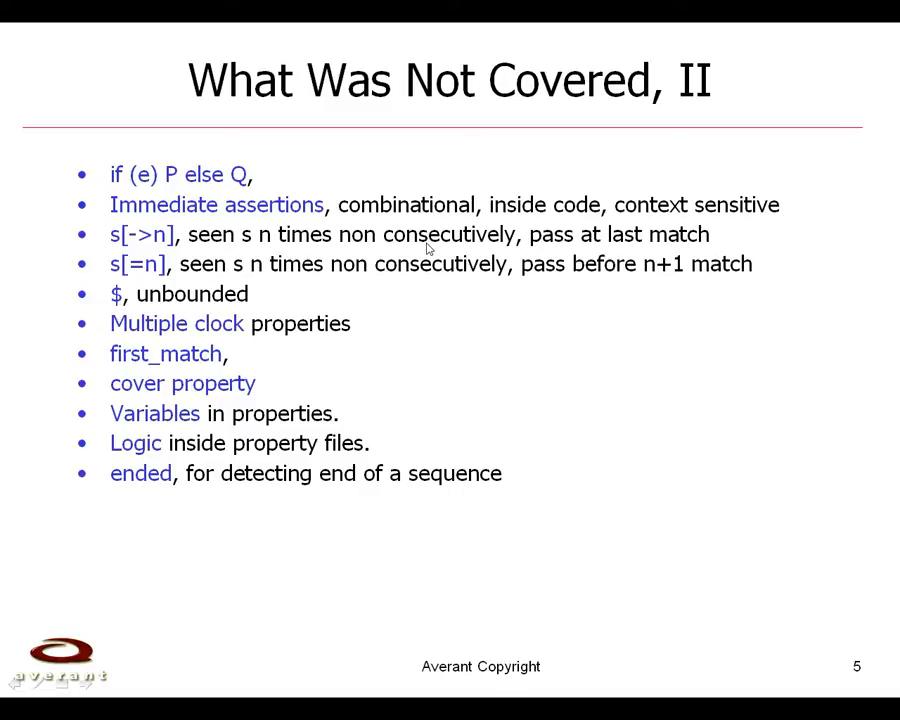
mouse_move(100, 250)
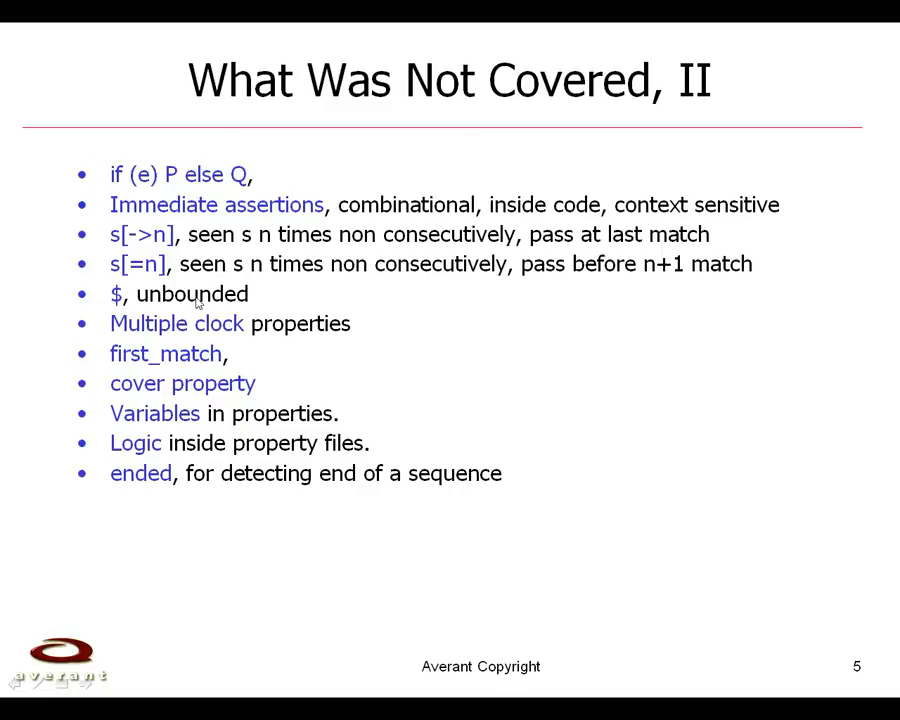
mouse_move(185, 364)
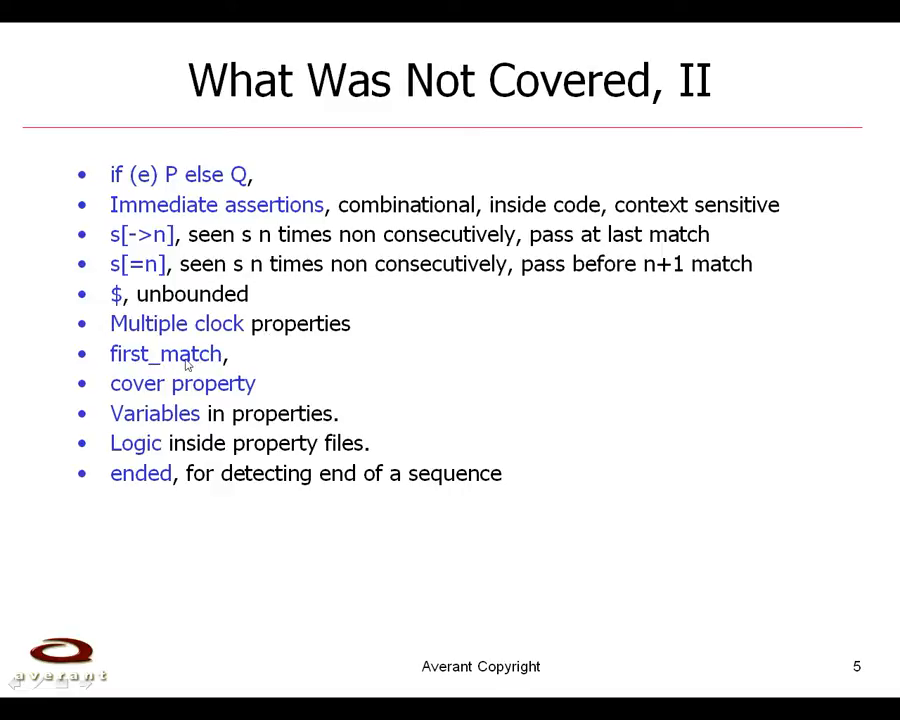
mouse_move(152, 398)
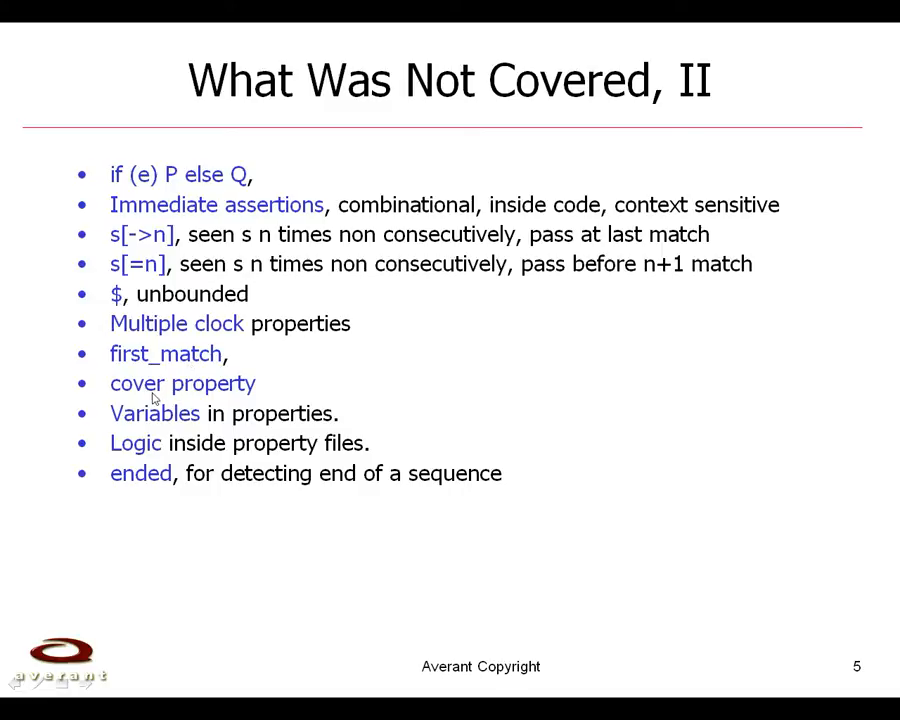
mouse_move(155, 392)
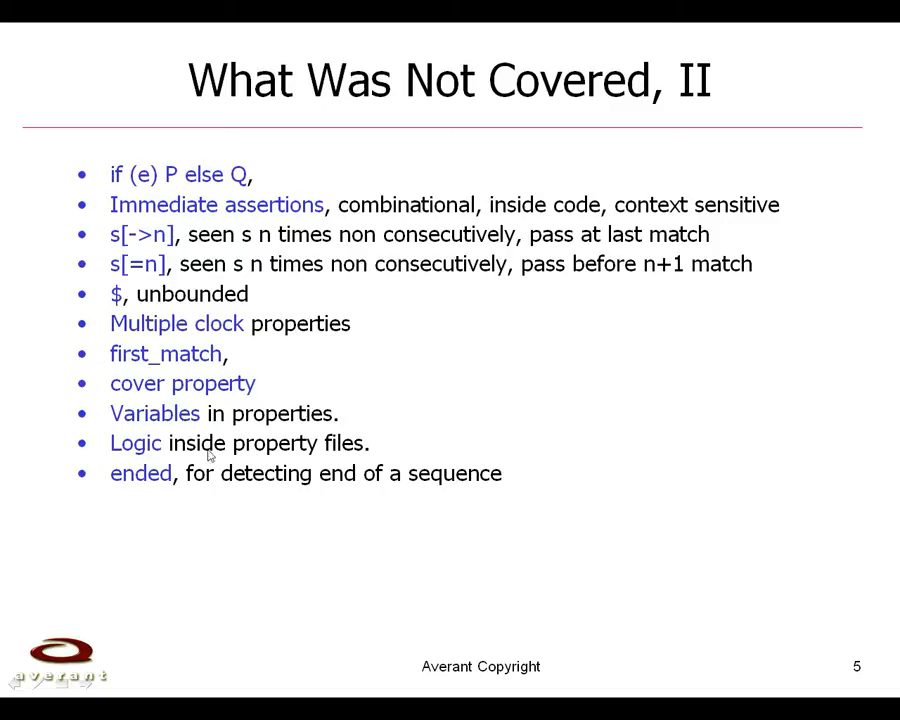
mouse_move(158, 490)
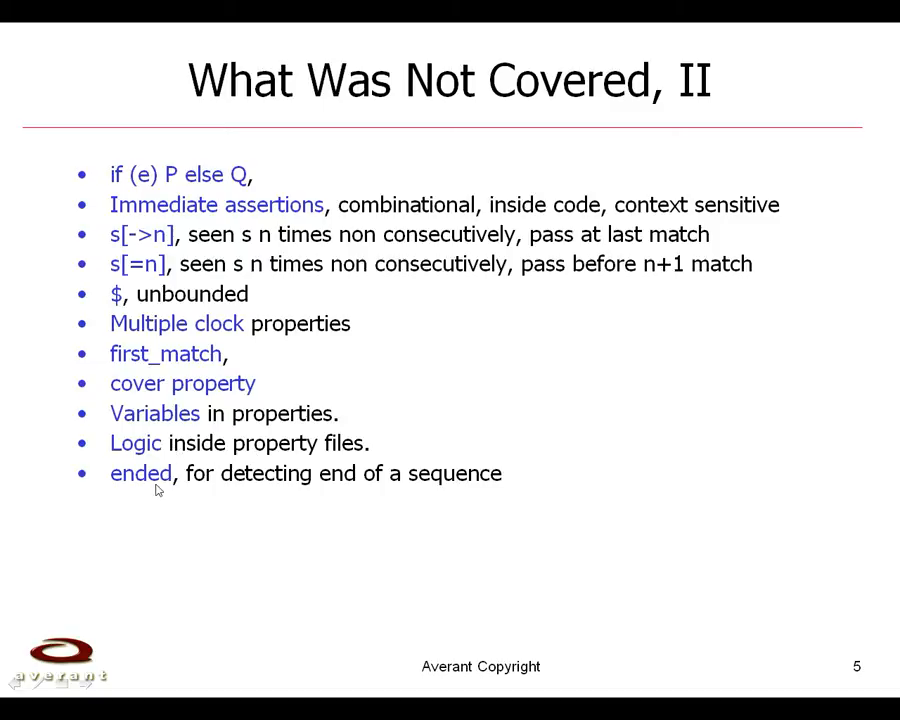
mouse_move(297, 490)
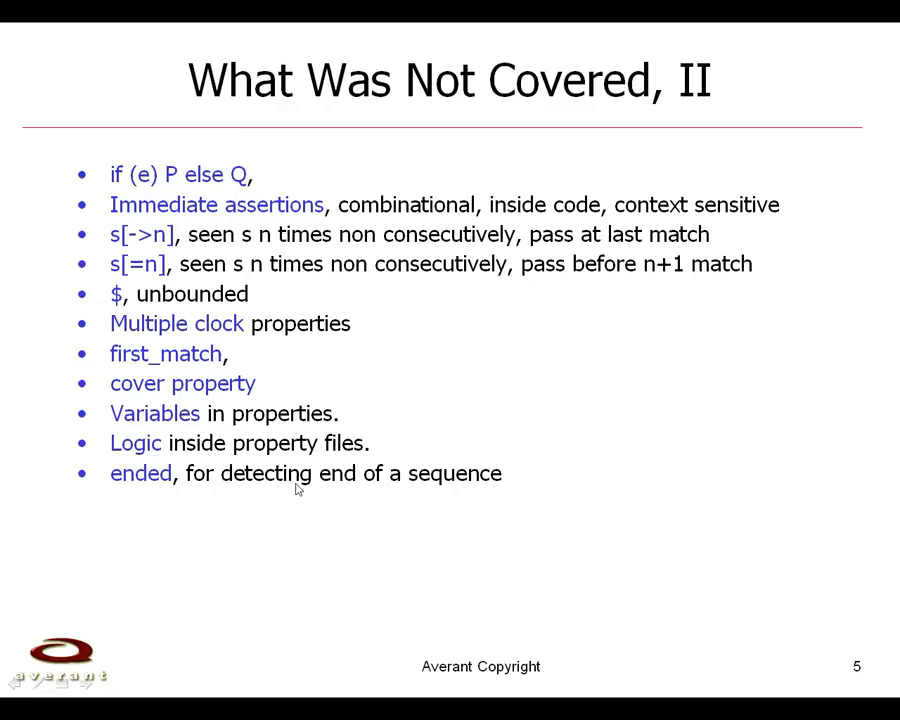